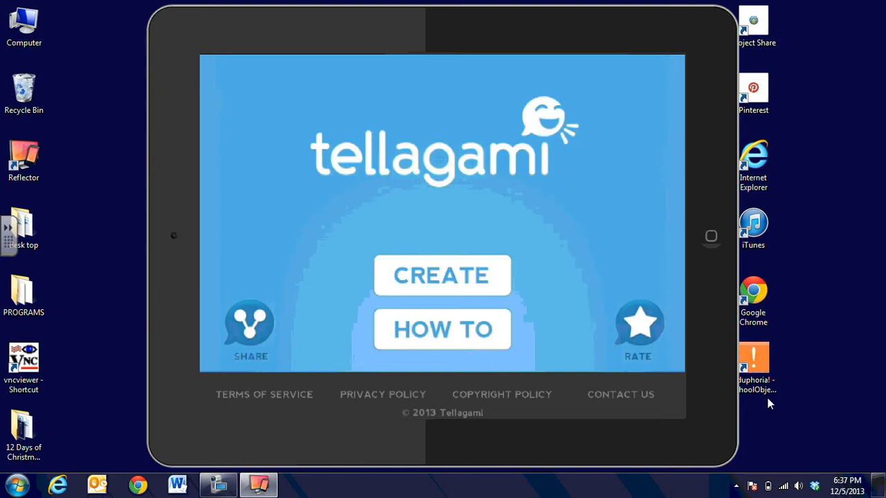
Step: Create a new gami from the Tellagami home screen
click(441, 275)
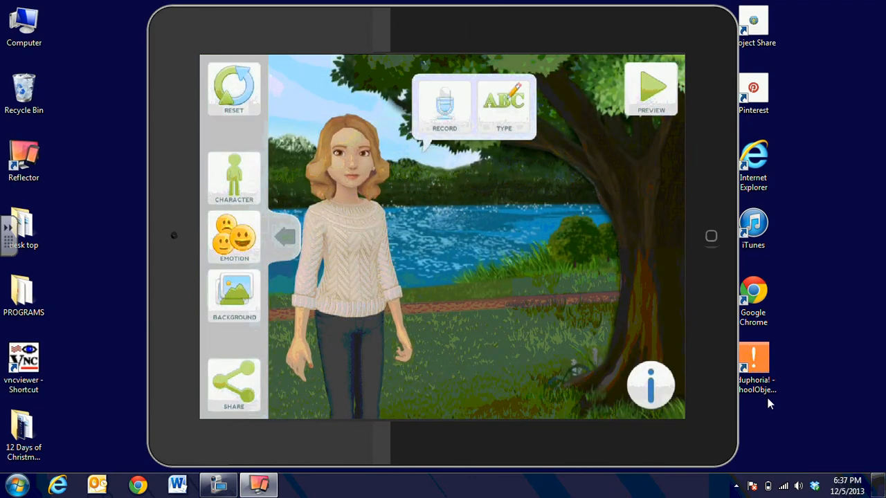
Step: Toggle the avatar to male and back to female, then browse eyes and hairstyles
click(233, 178)
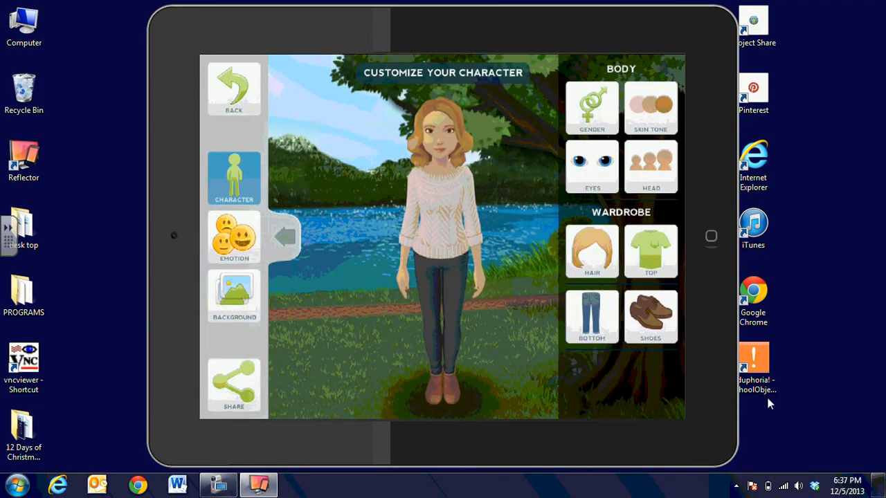
click(591, 107)
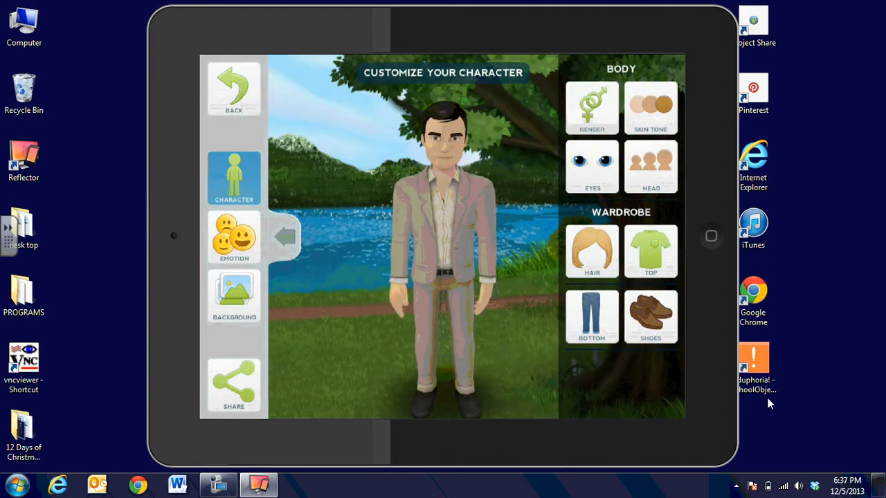
click(592, 107)
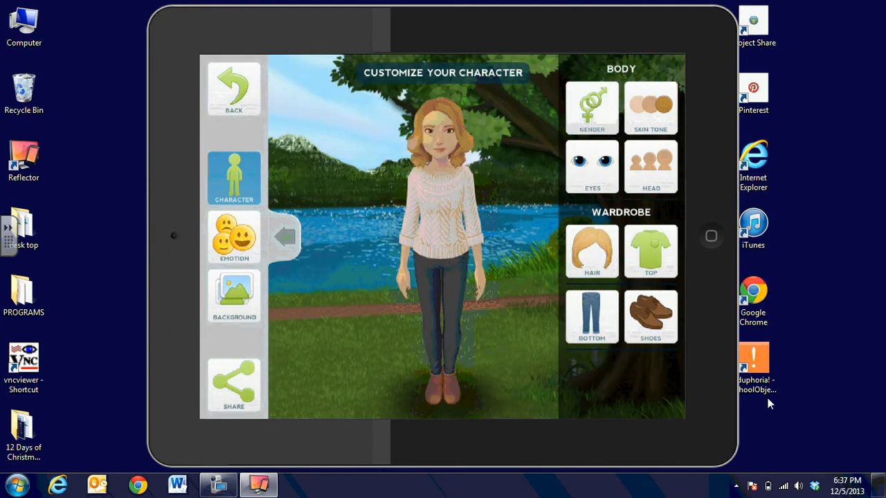
click(592, 166)
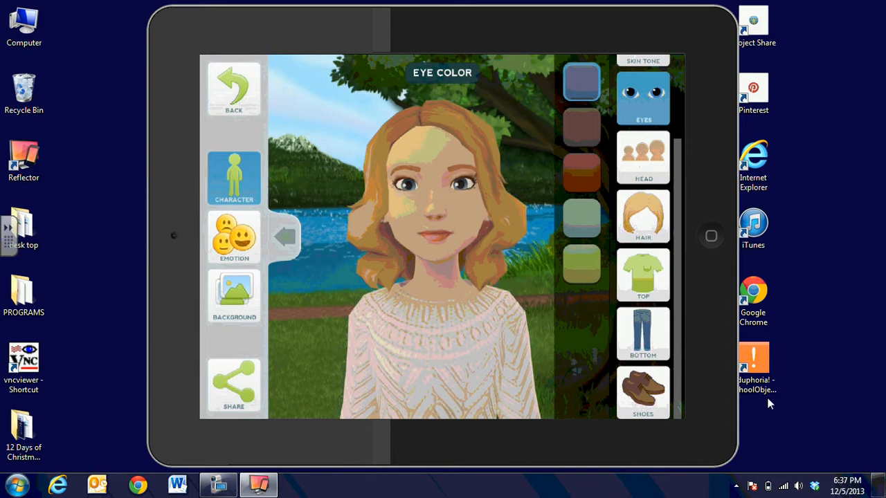
click(642, 217)
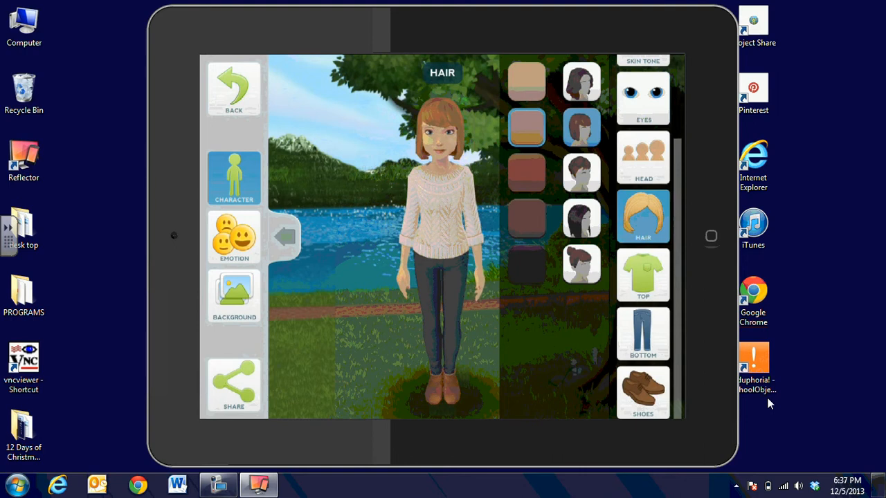
Step: Make the sweater cream and the pants black, then check the shoe choices
click(642, 275)
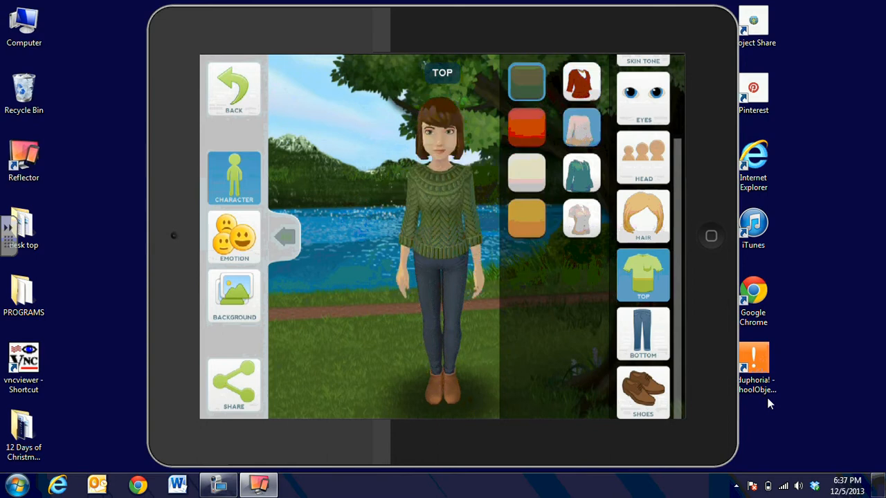
click(526, 174)
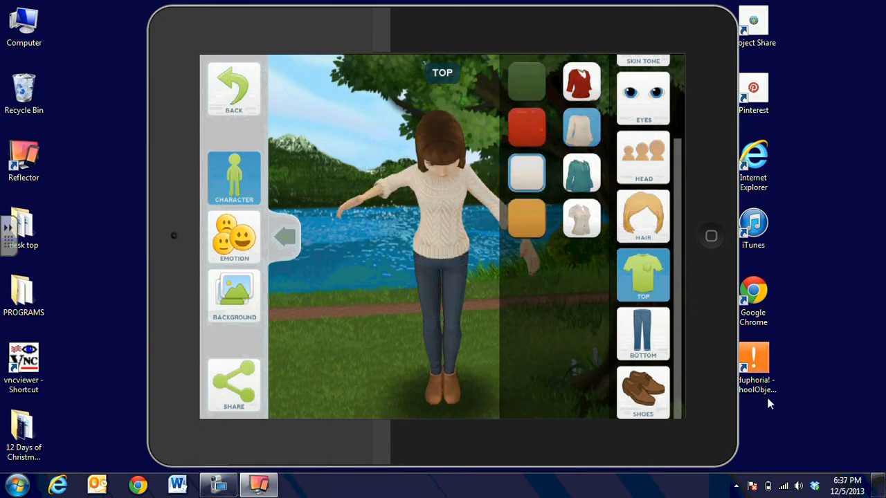
click(642, 334)
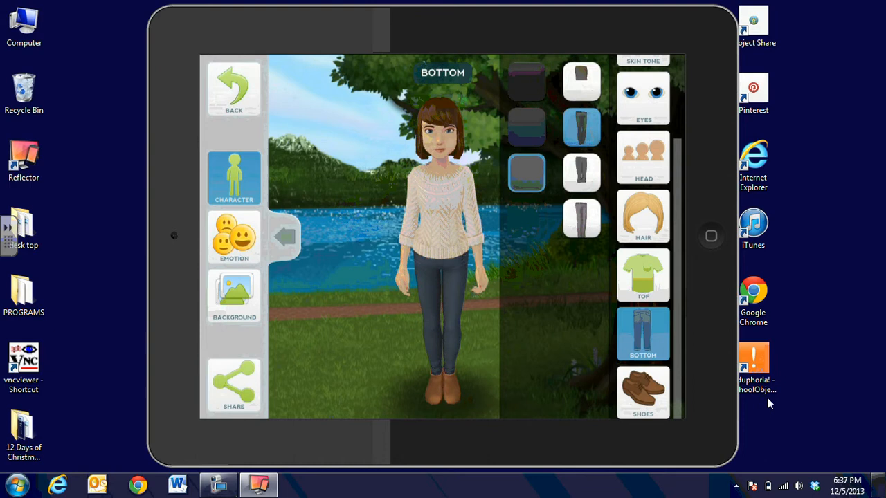
click(581, 218)
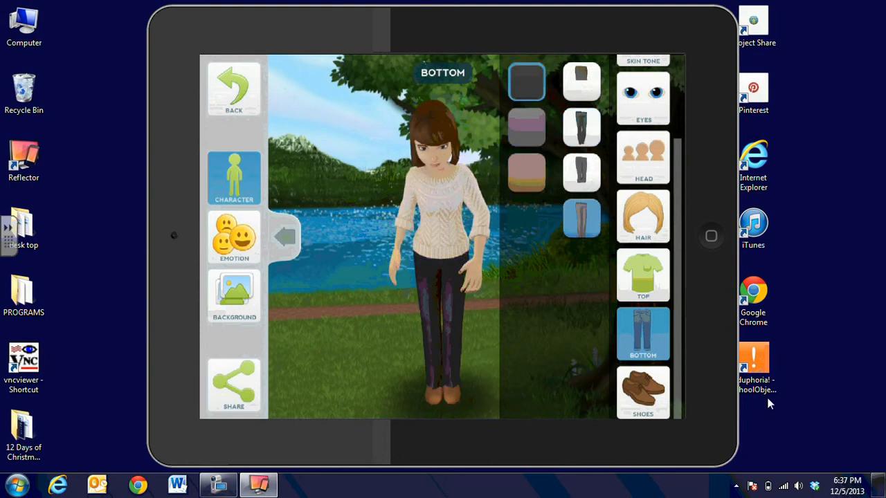
click(527, 127)
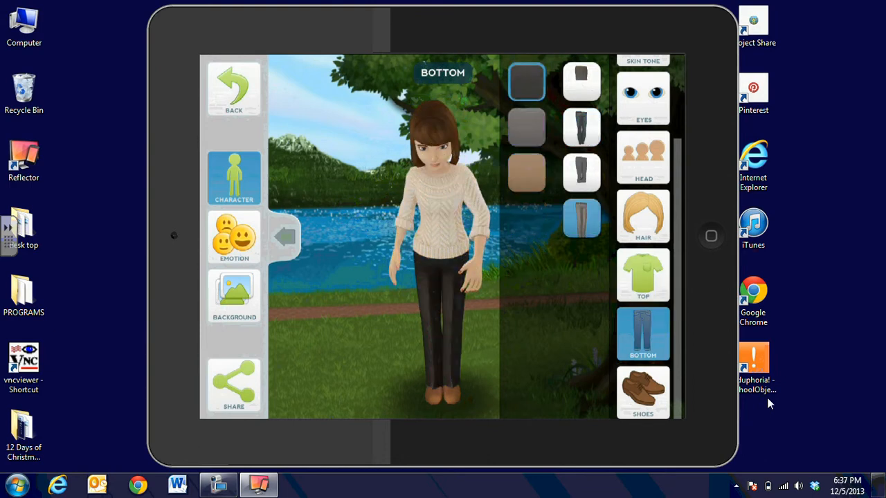
click(642, 393)
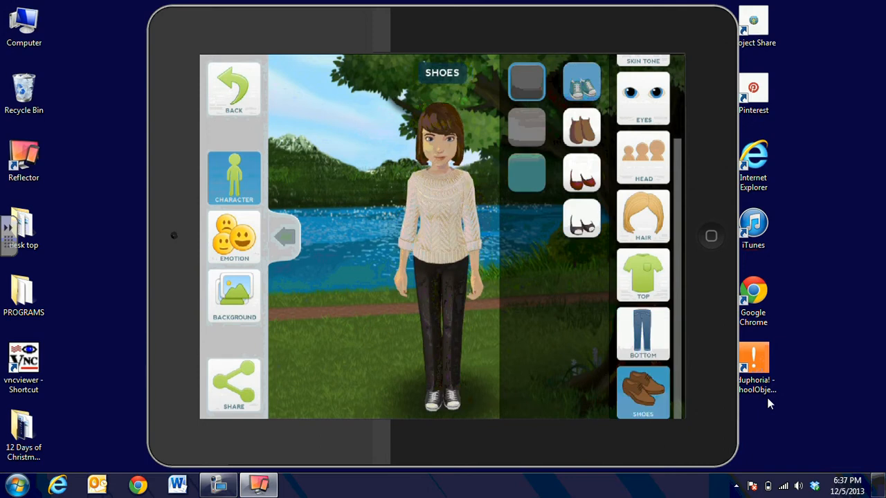
click(233, 237)
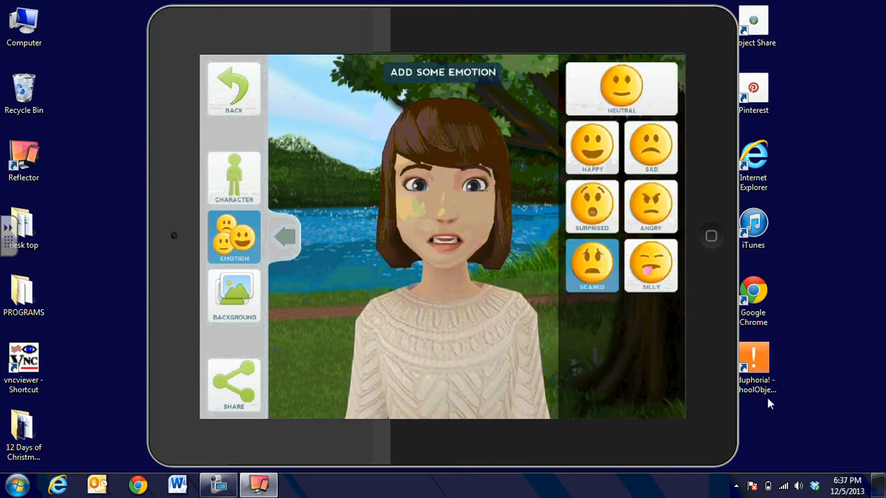
Step: Try the Silly expression, then settle on Happy for the avatar
click(650, 265)
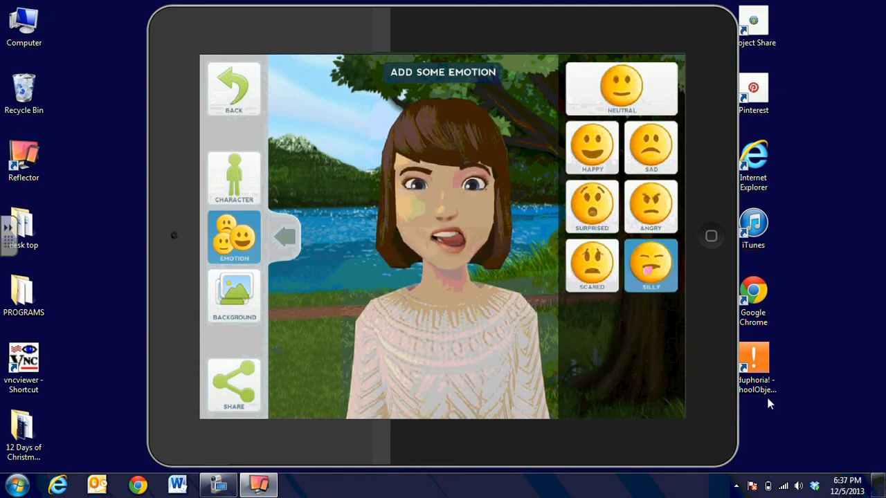
click(591, 147)
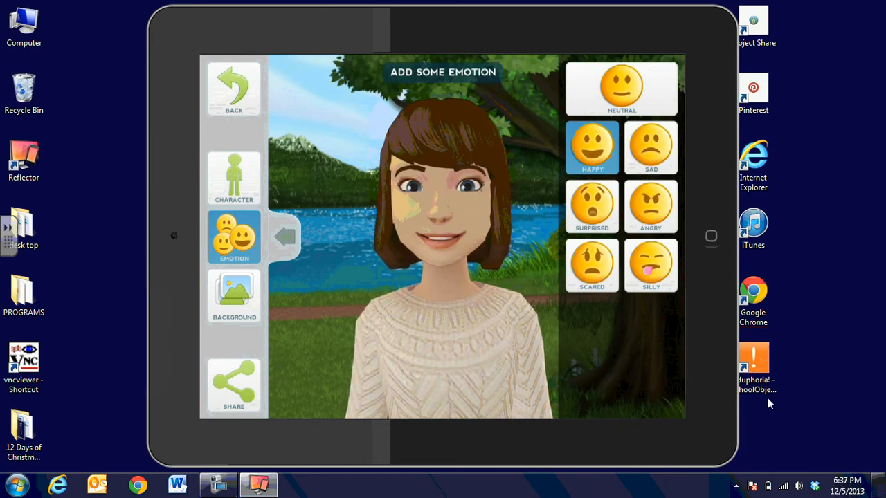
click(234, 296)
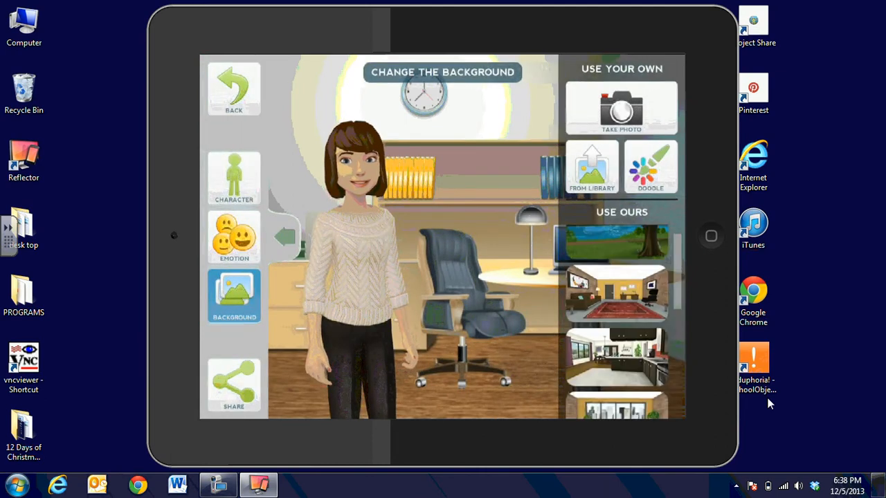
Step: Choose the lake thumbnail under Use Ours as the background
click(614, 242)
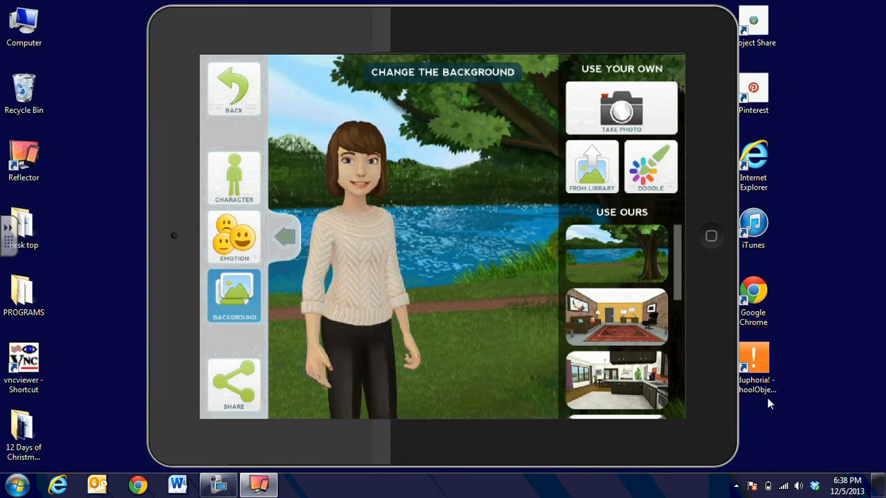
click(234, 384)
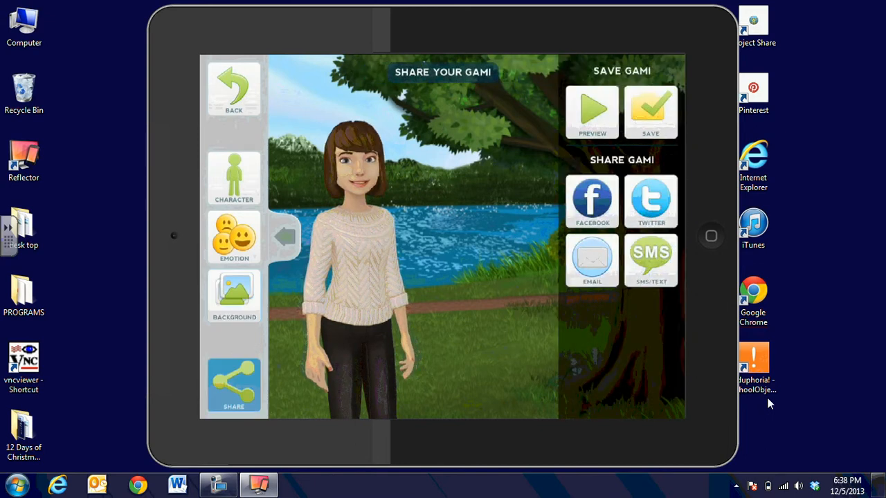
Step: Return to the main scene and pick Record for the avatar's voice
click(233, 90)
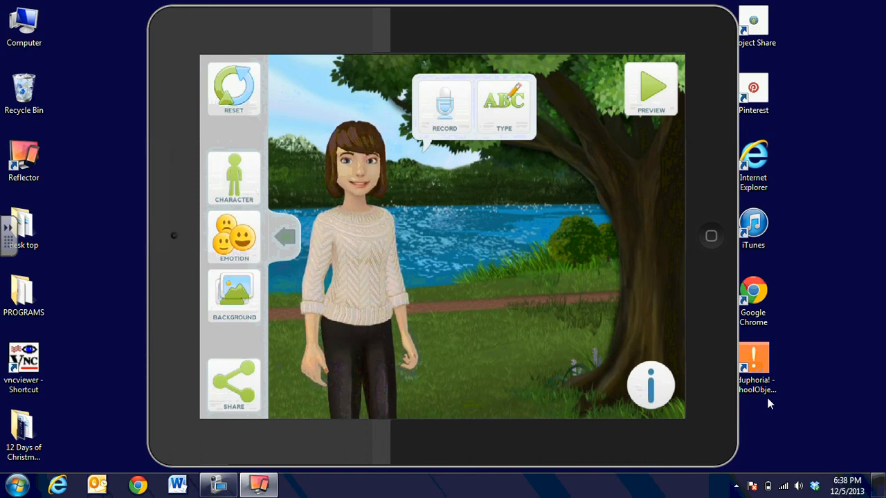
click(444, 105)
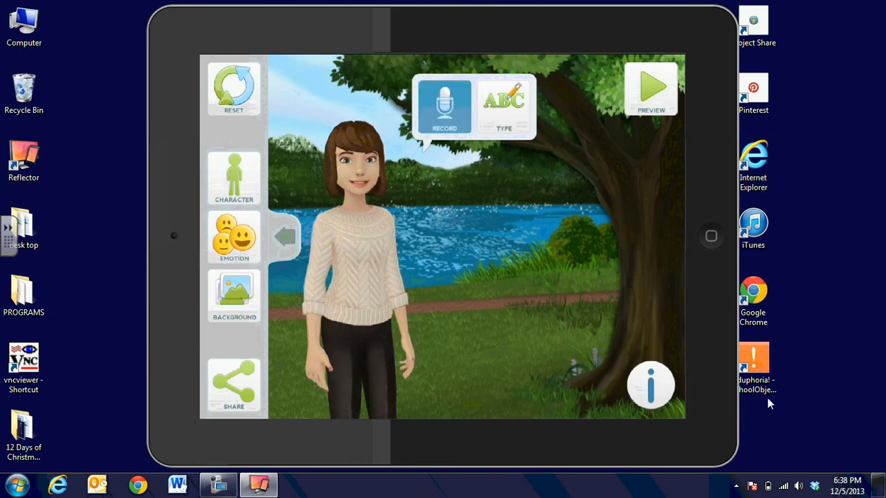
Step: Record a voice message for the avatar, then save the finished gami
click(444, 104)
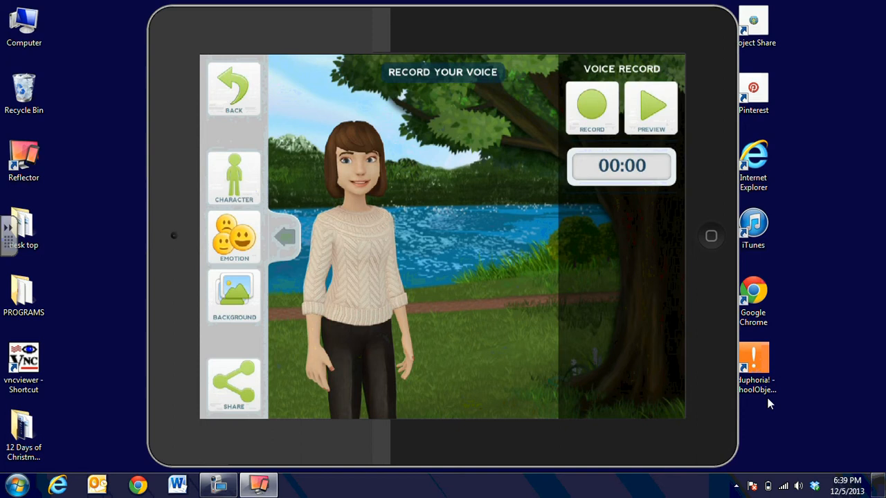
click(234, 385)
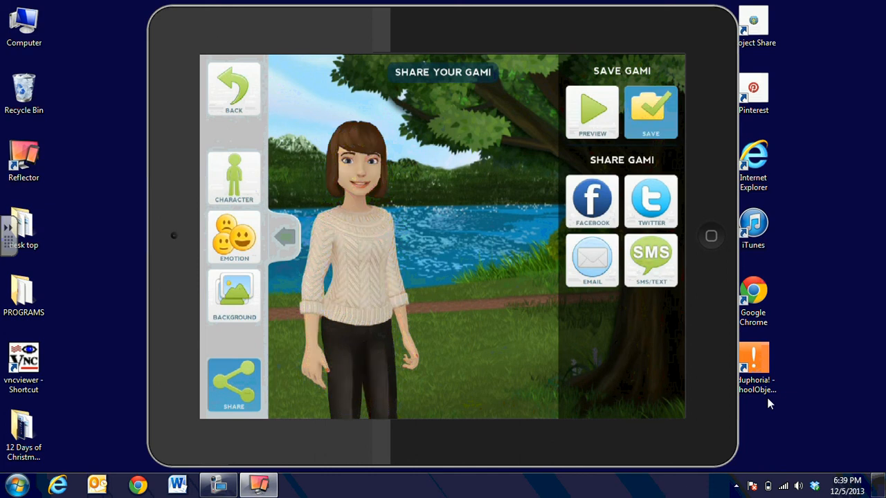
click(650, 112)
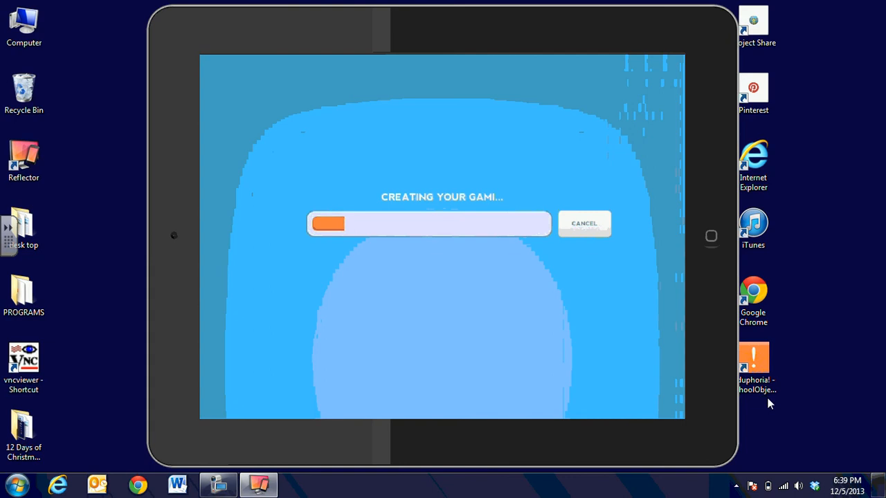